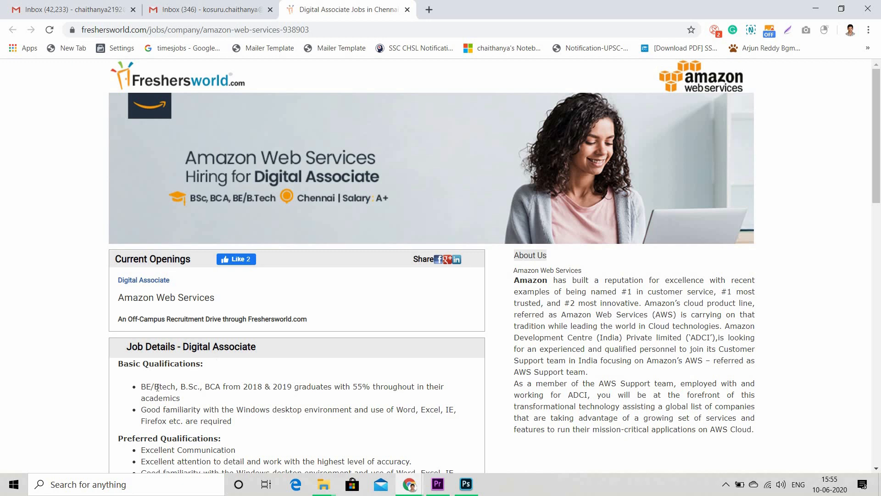
pyautogui.moveTo(230, 397)
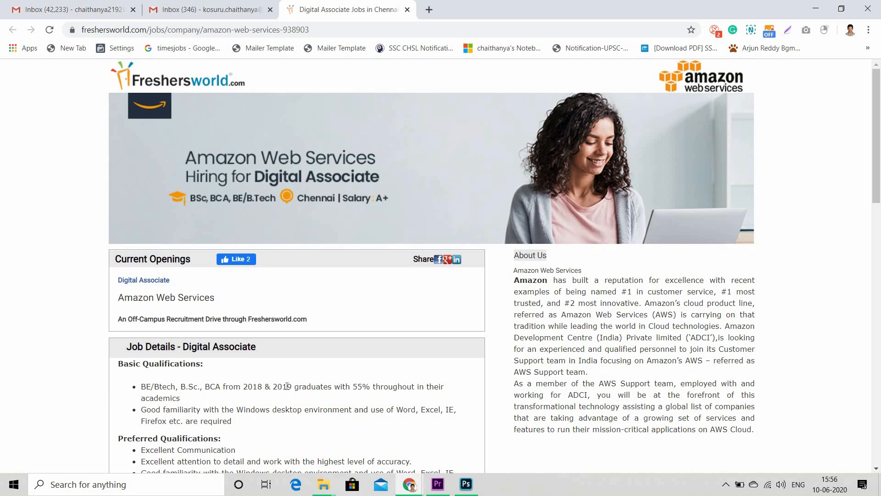
pyautogui.scroll(-3)
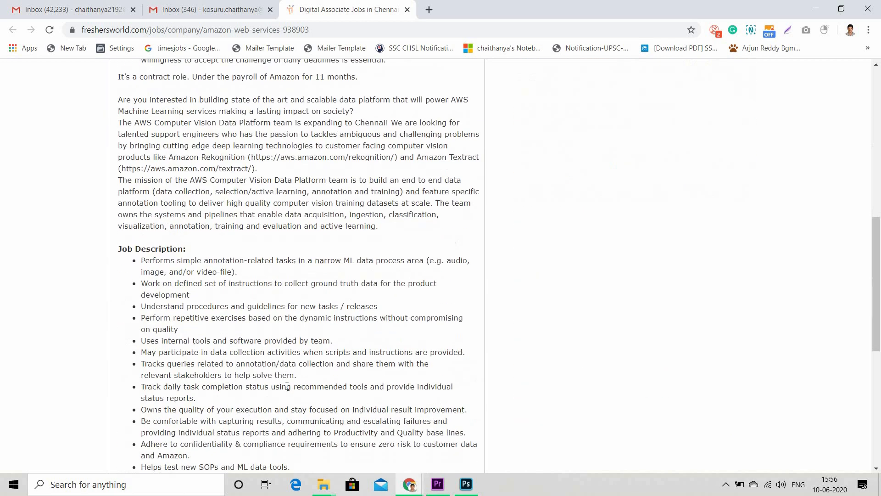
pyautogui.scroll(-3)
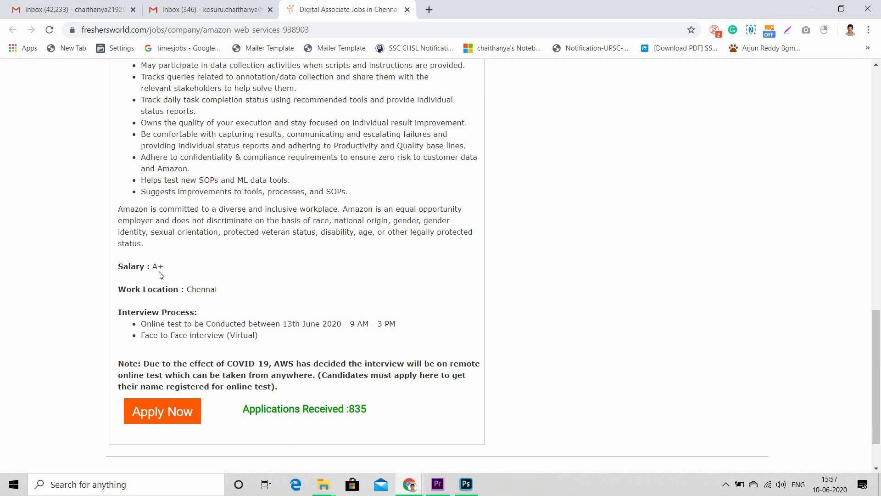
pyautogui.scroll(3)
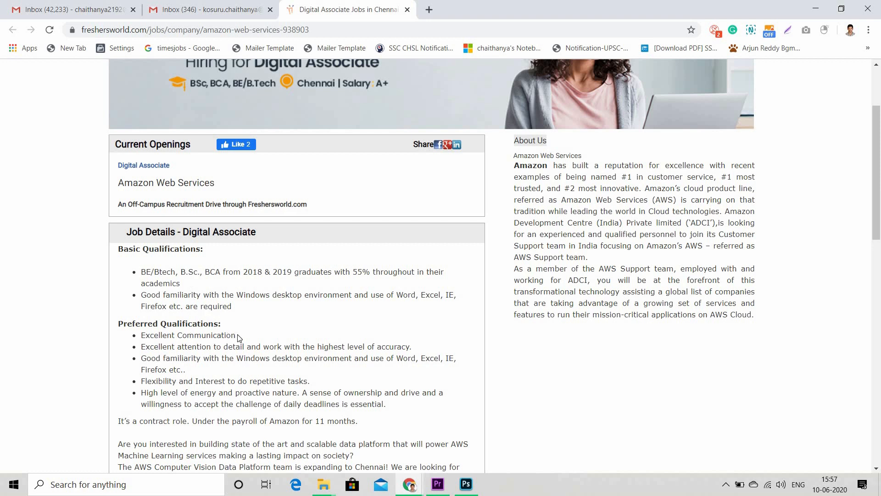
pyautogui.moveTo(272, 348)
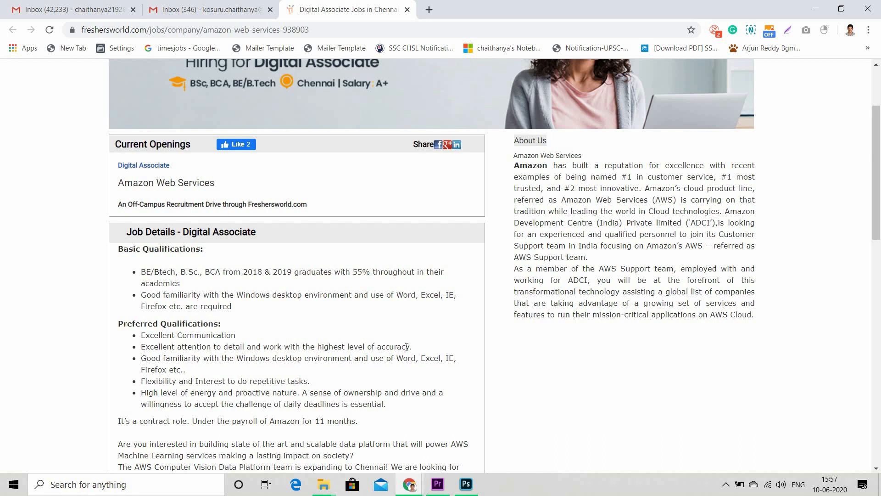
pyautogui.moveTo(319, 360)
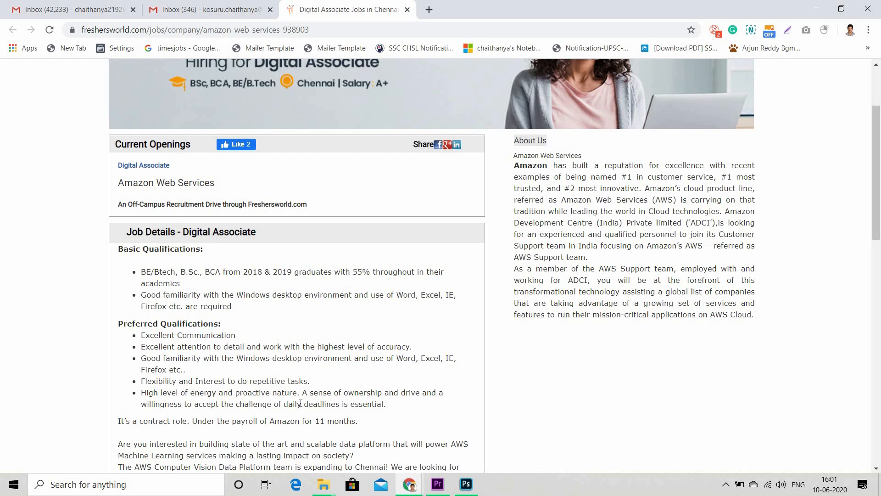
pyautogui.scroll(-3)
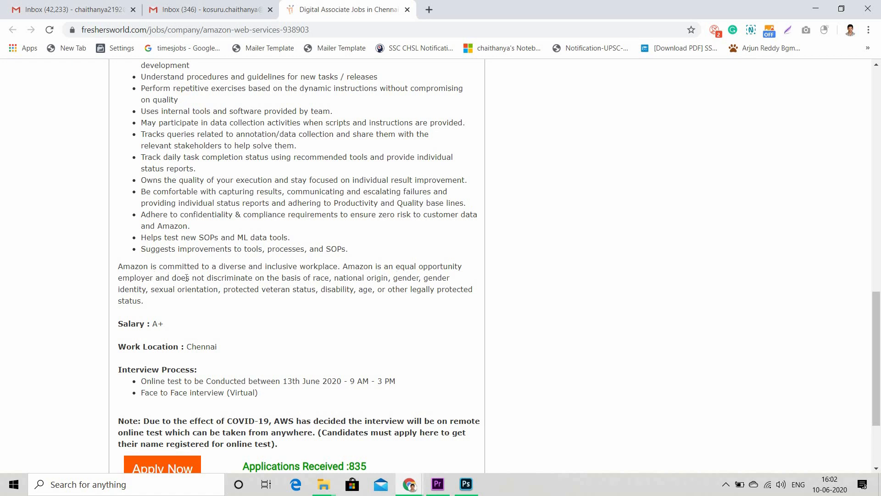
pyautogui.moveTo(366, 308)
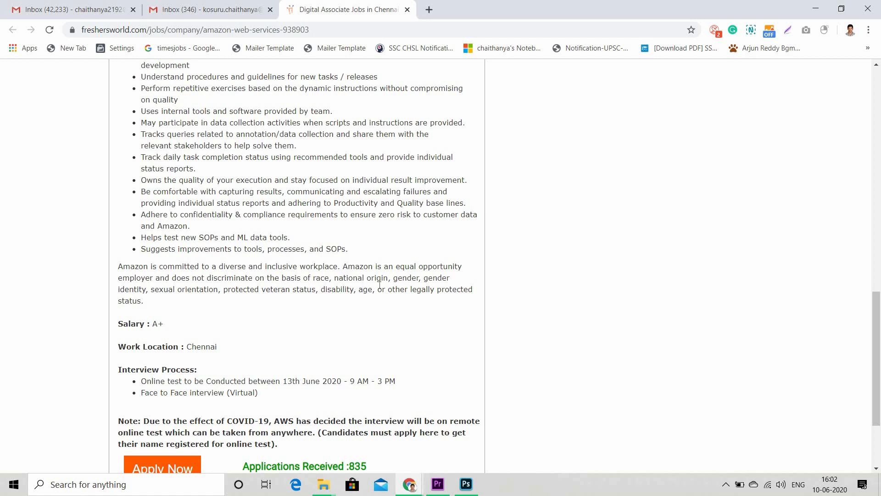
pyautogui.moveTo(374, 286)
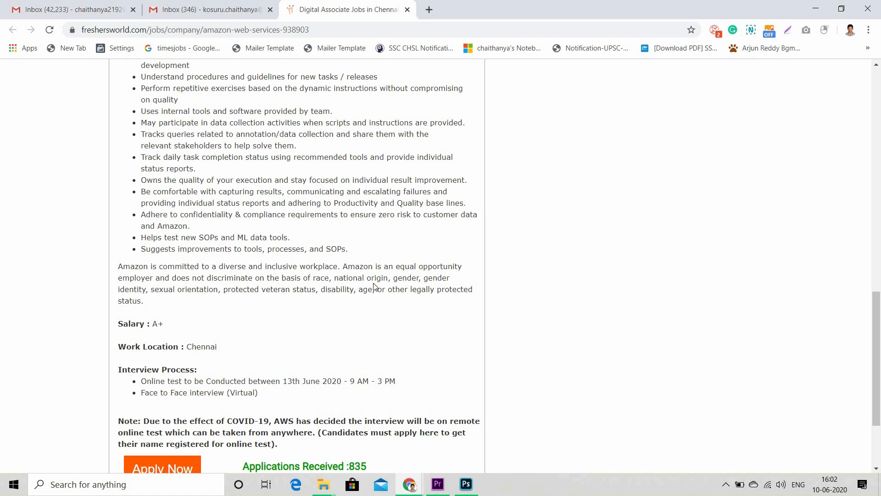
pyautogui.moveTo(260, 285)
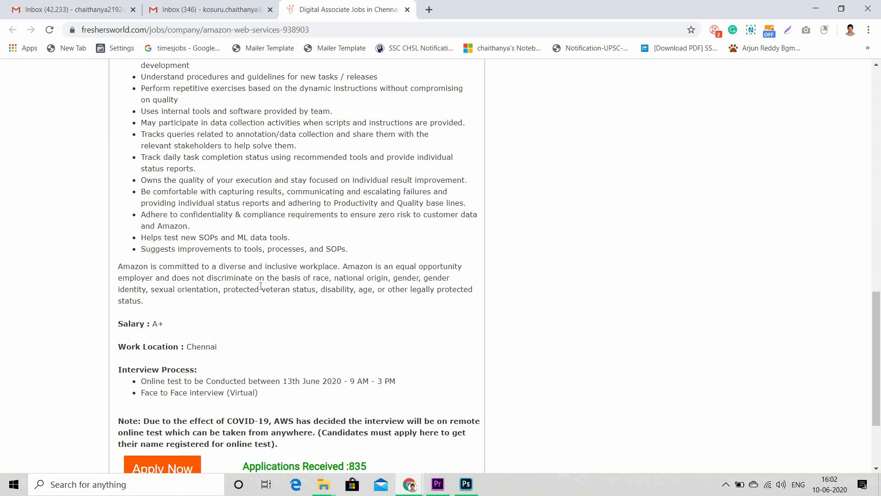
pyautogui.moveTo(352, 303)
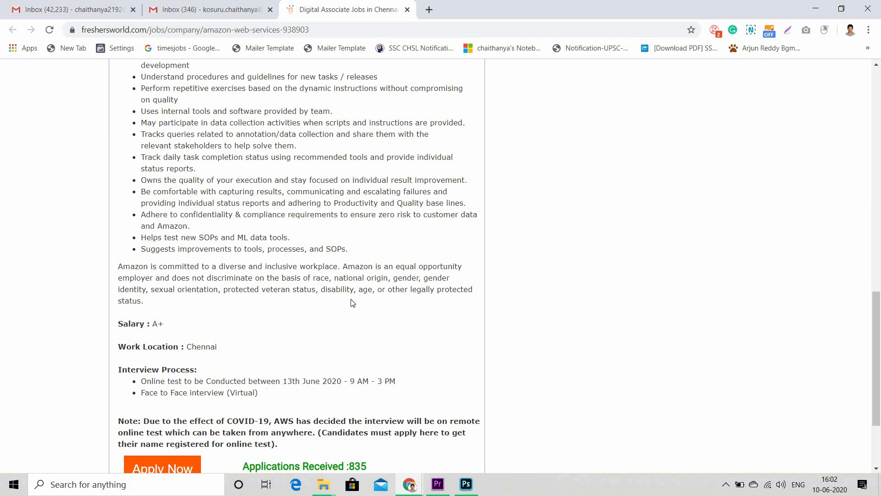
pyautogui.moveTo(266, 304)
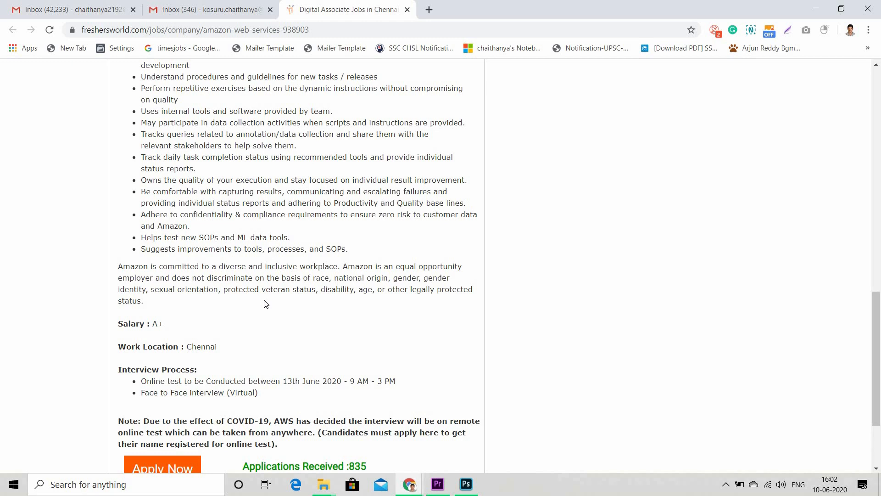
pyautogui.scroll(3)
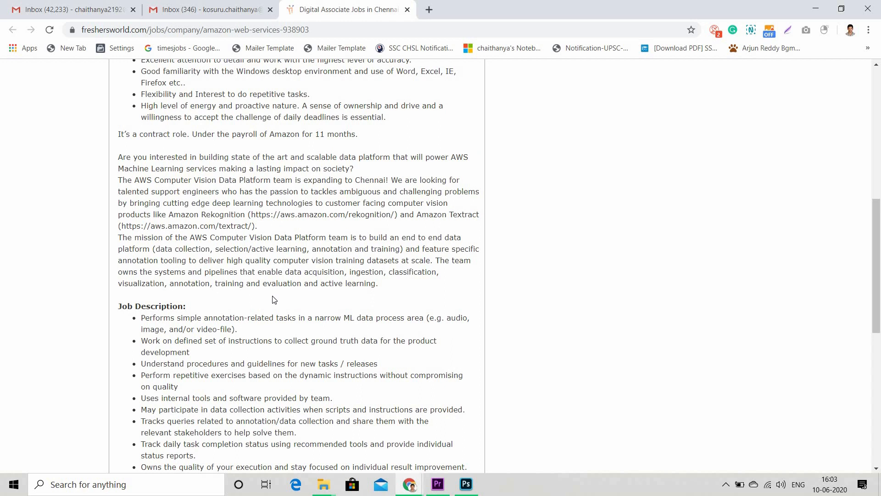
pyautogui.scroll(3)
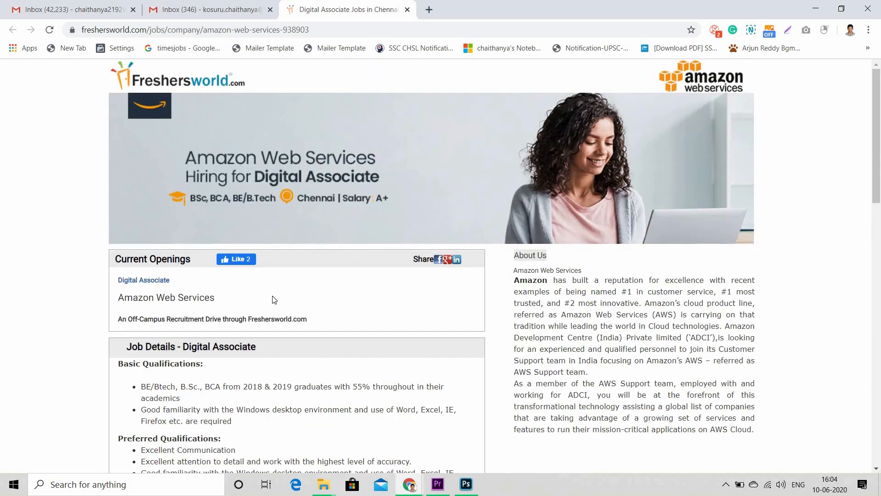